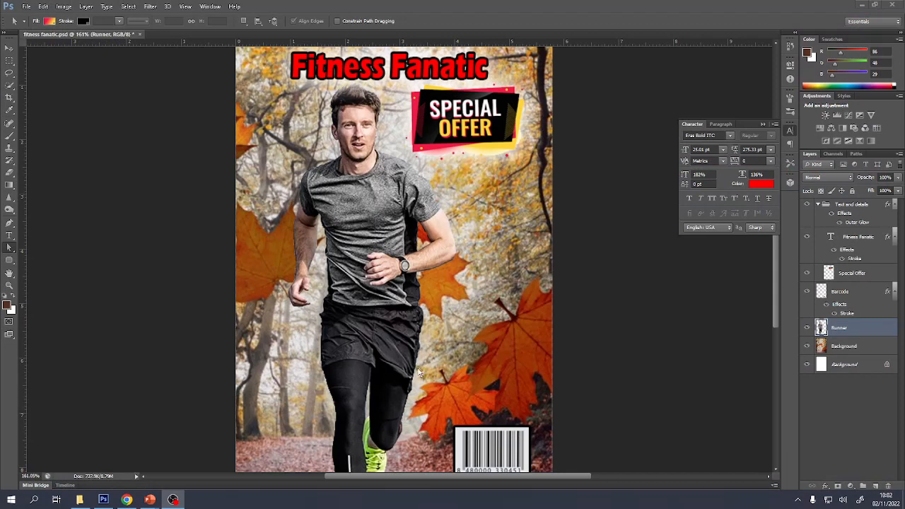
pyautogui.moveTo(432, 124)
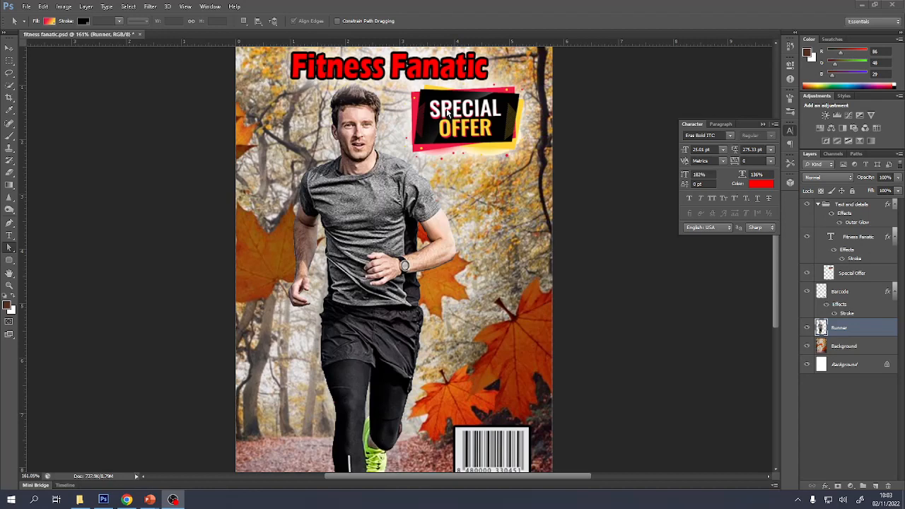
pyautogui.moveTo(102, 235)
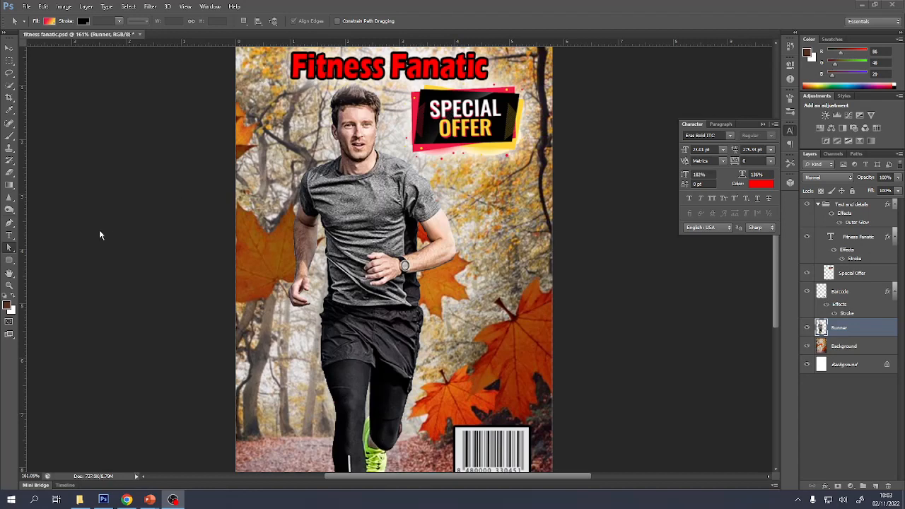
# Expand the shape tool flyout and dismiss the pop-up report window
pyautogui.click(12, 248)
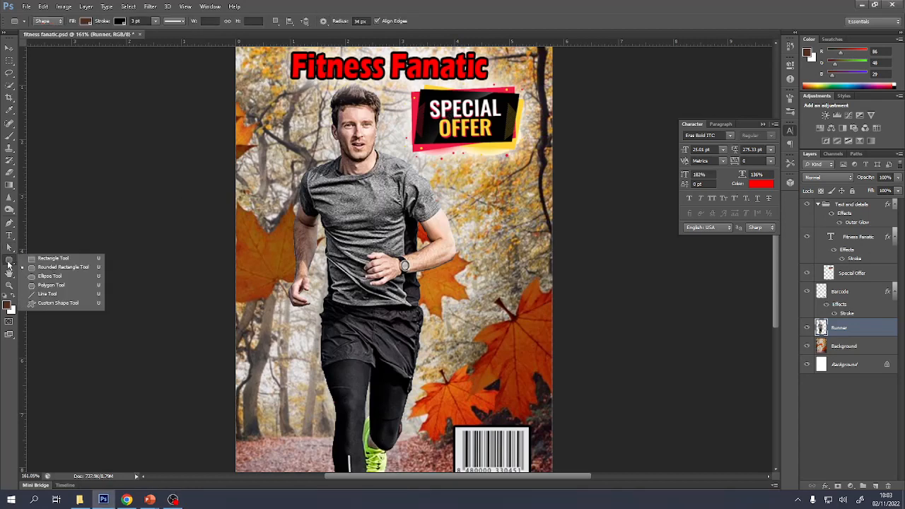
pyautogui.moveTo(50, 257)
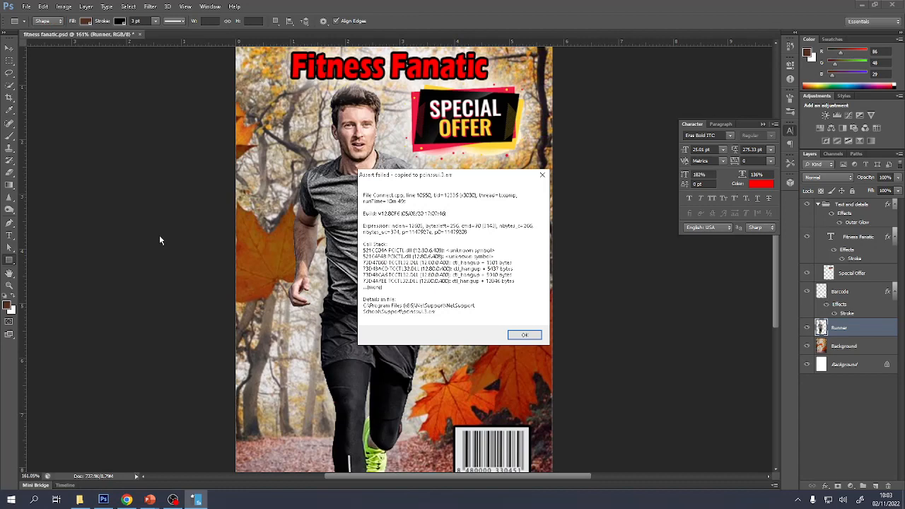
pyautogui.click(525, 334)
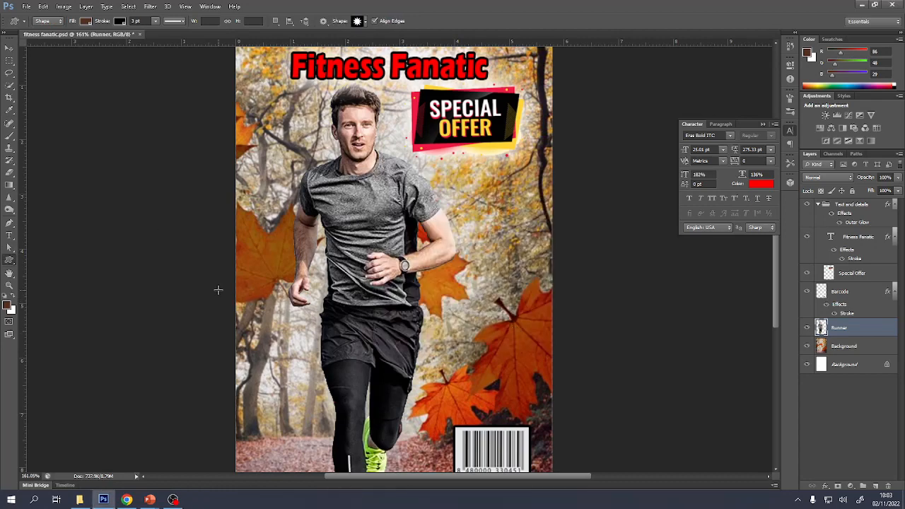
# Draw a tall rounded rectangle to the right of the runner, skipping the size dialog
pyautogui.click(11, 254)
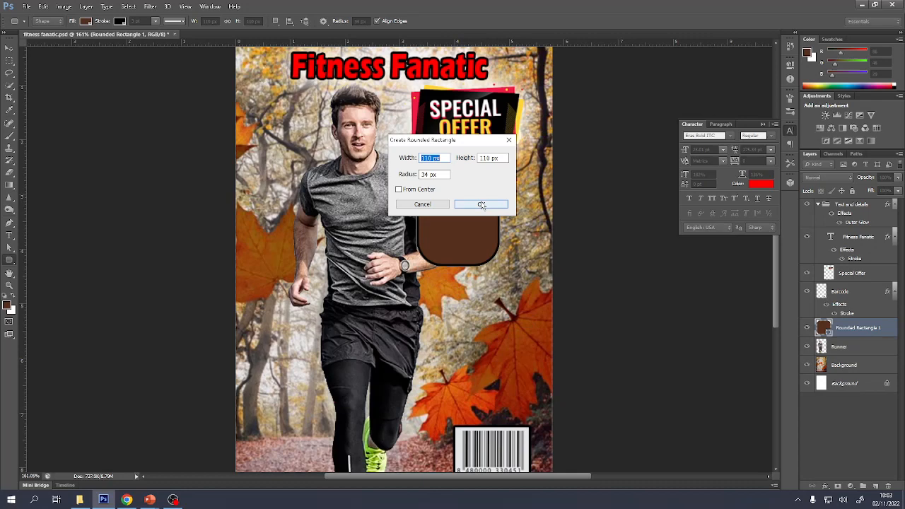
pyautogui.click(481, 203)
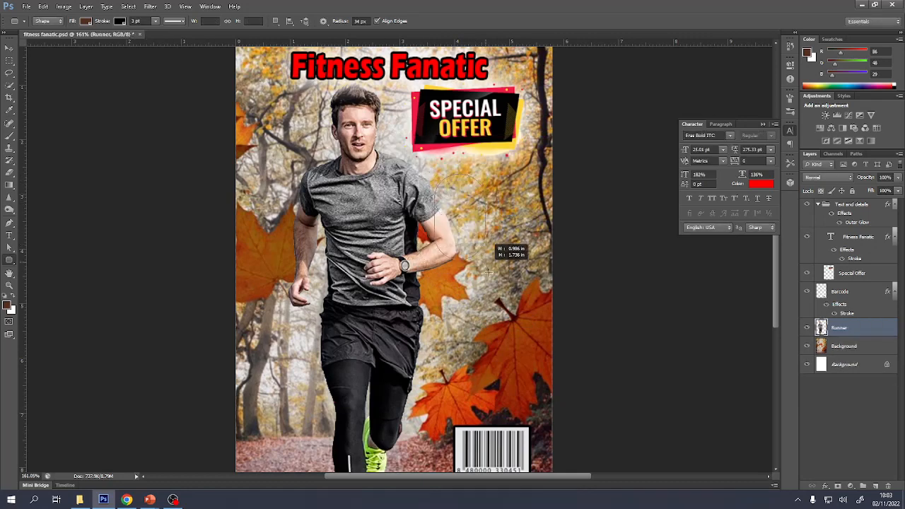
pyautogui.moveTo(488, 271); pyautogui.dragTo(538, 394)
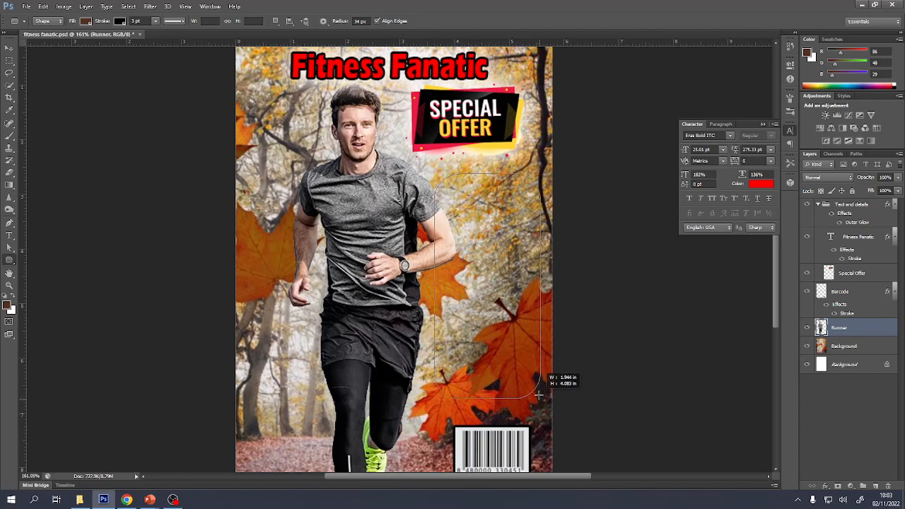
pyautogui.moveTo(435, 176); pyautogui.dragTo(538, 394)
pyautogui.write('12')
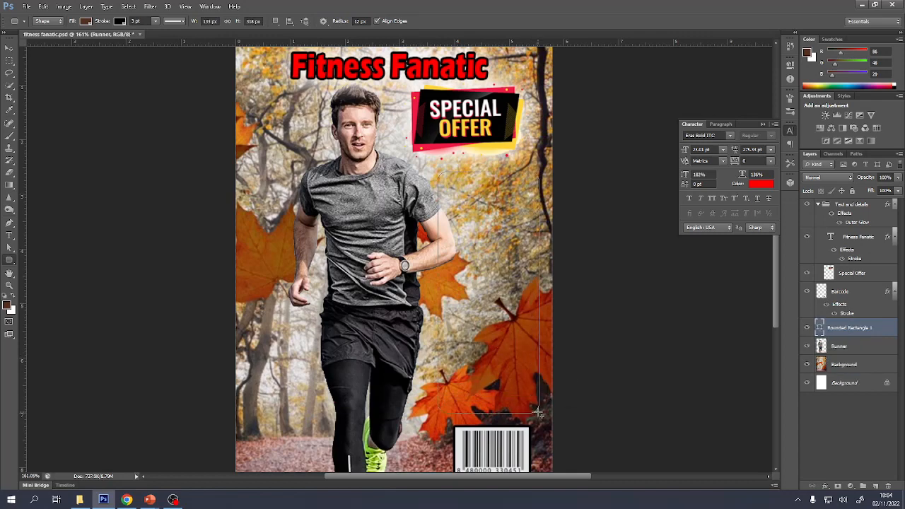
# Adjust the tall rounded box so it takes a pale translucent fill and black outline
pyautogui.moveTo(438, 173); pyautogui.dragTo(538, 410)
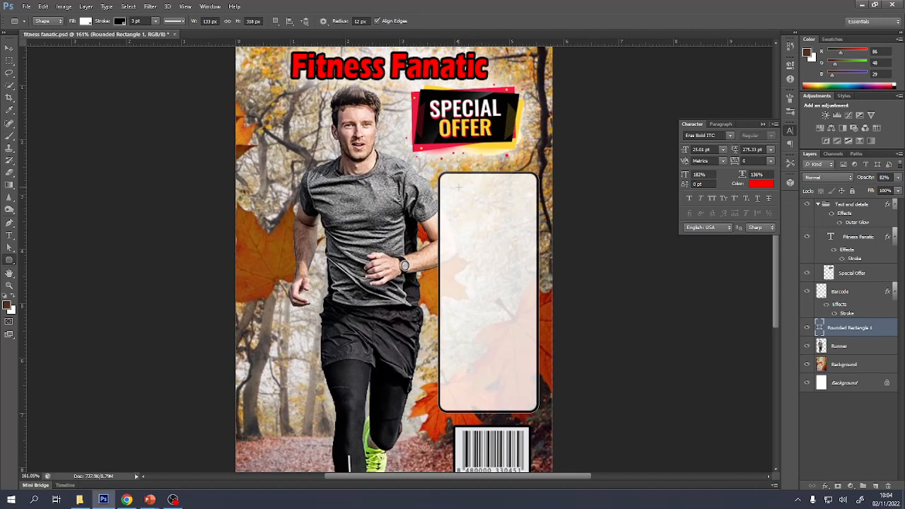
pyautogui.moveTo(255, 259)
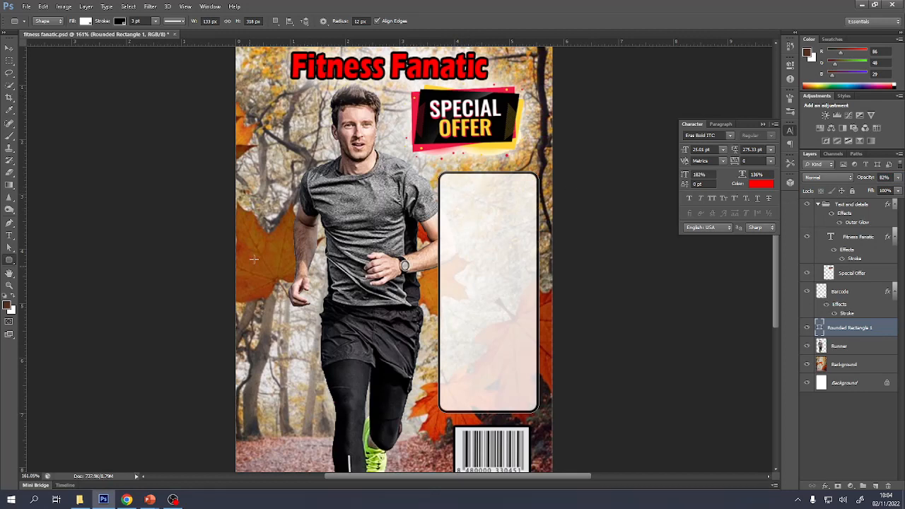
pyautogui.moveTo(309, 159)
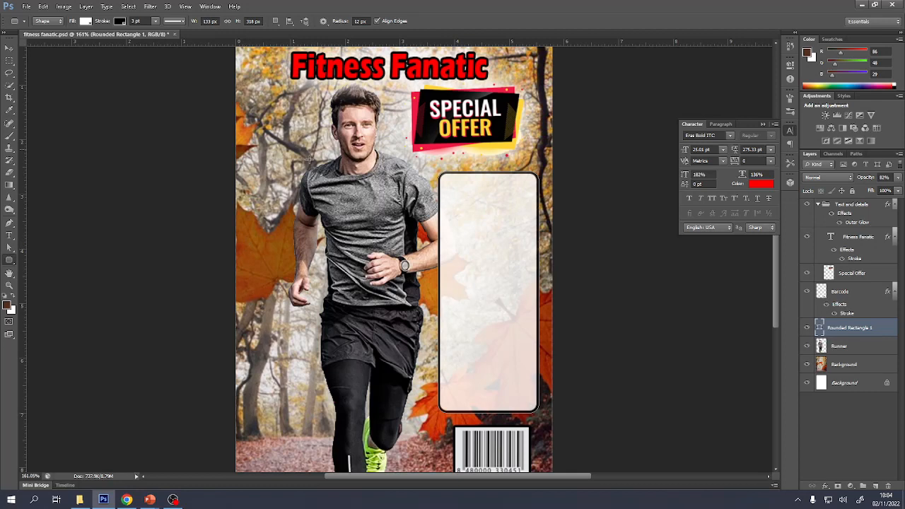
pyautogui.moveTo(501, 133)
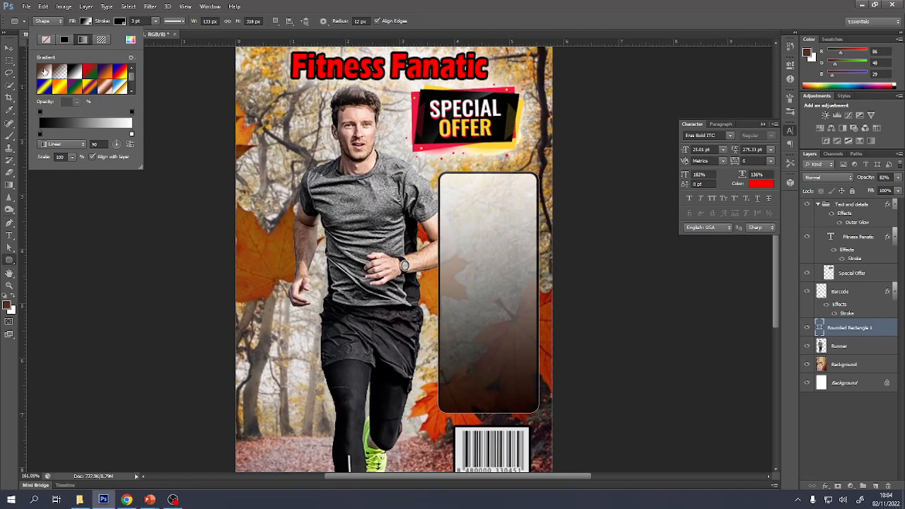
pyautogui.moveTo(41, 139)
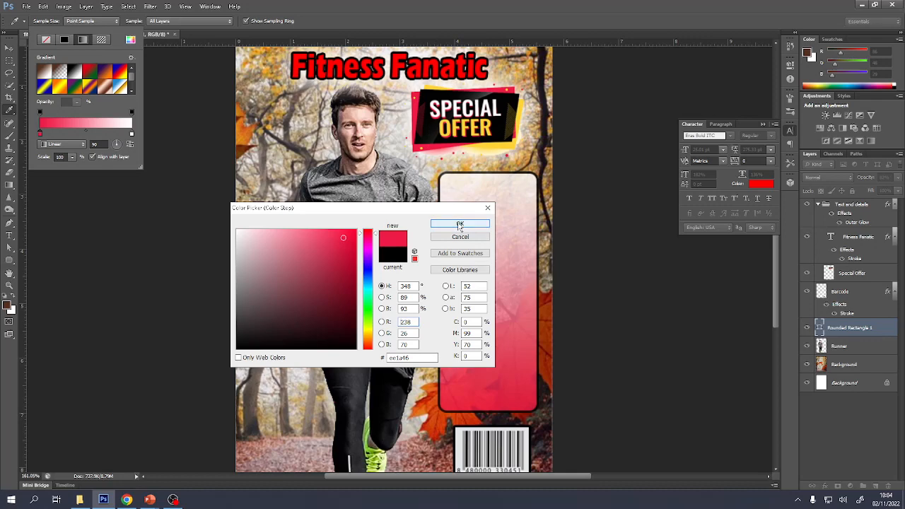
# Set the box's gradient fill stops to red and yellow in the Color Picker
pyautogui.click(460, 223)
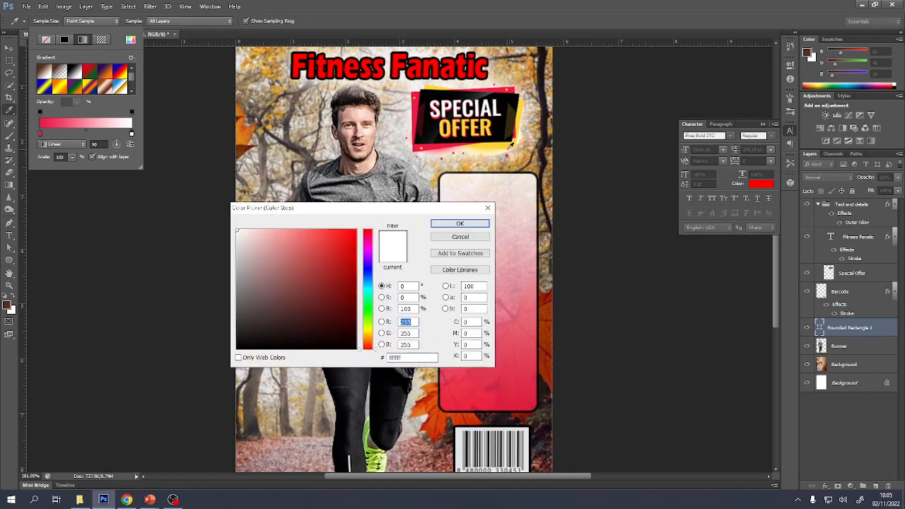
pyautogui.click(460, 223)
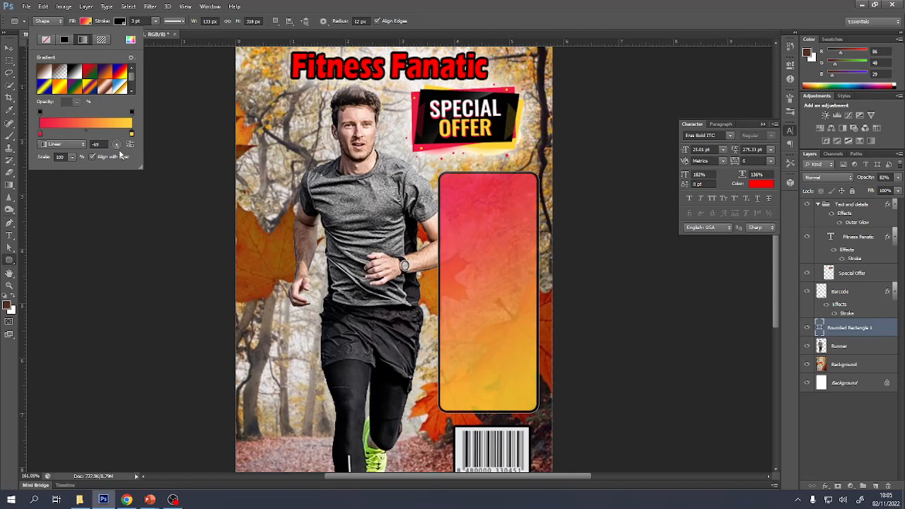
pyautogui.moveTo(328, 147)
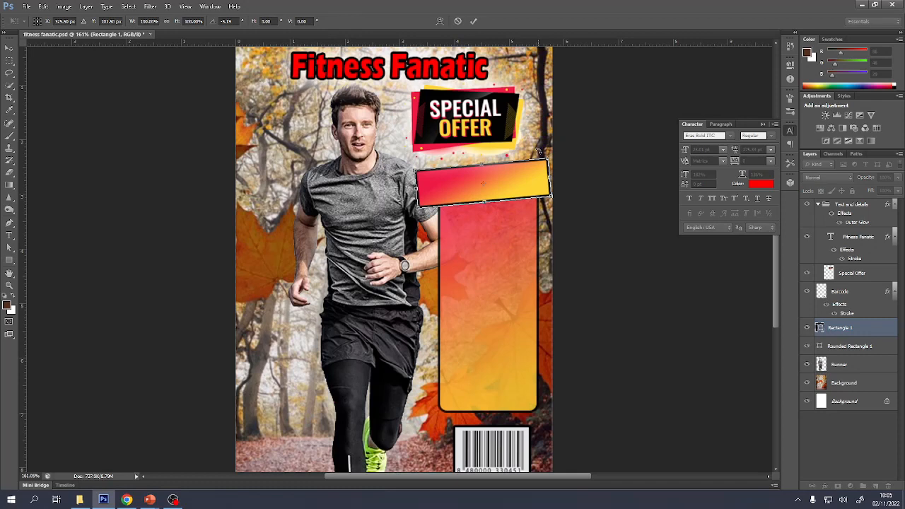
# Position a gradient top bar across the tall box and a gradient square in its lower half
pyautogui.moveTo(483, 183); pyautogui.dragTo(488, 191)
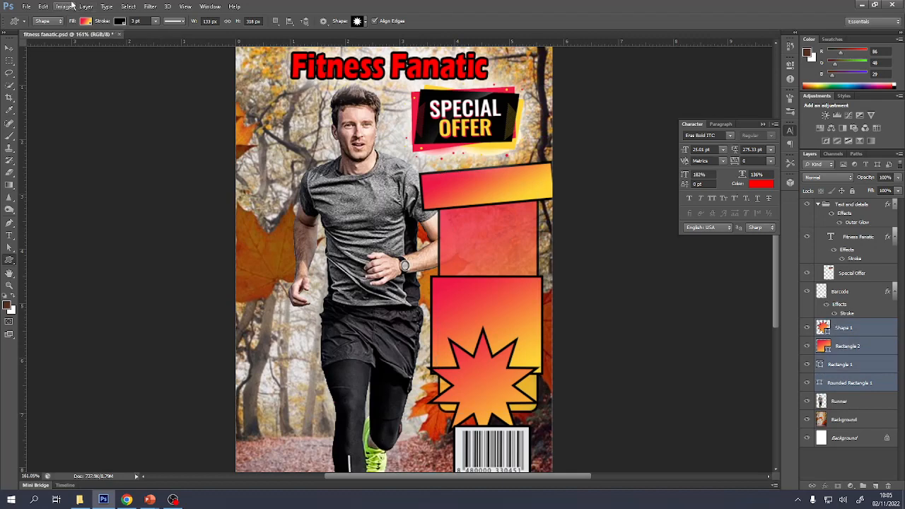
pyautogui.click(85, 6)
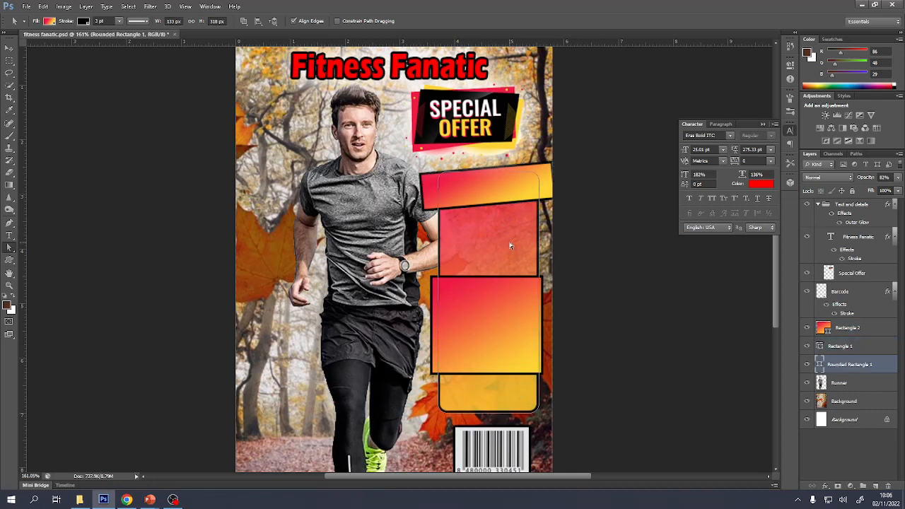
pyautogui.moveTo(473, 214)
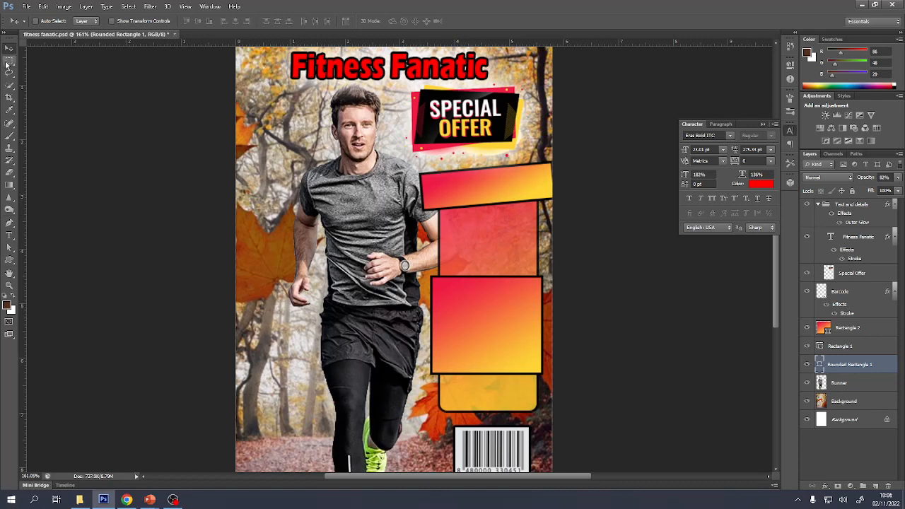
pyautogui.moveTo(622, 249)
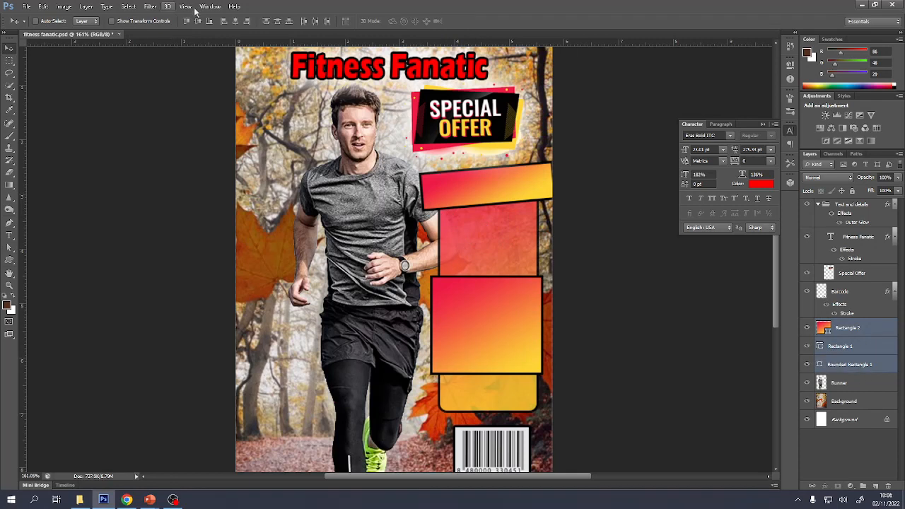
# Unite the top bar, square and tall rounded box via Layer > Combine Shapes > Unite Shapes
pyautogui.click(85, 6)
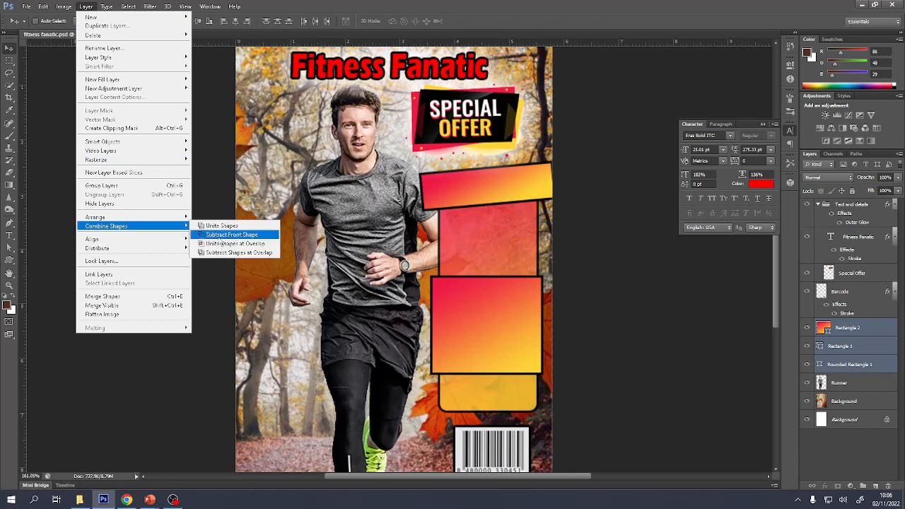
pyautogui.moveTo(233, 243)
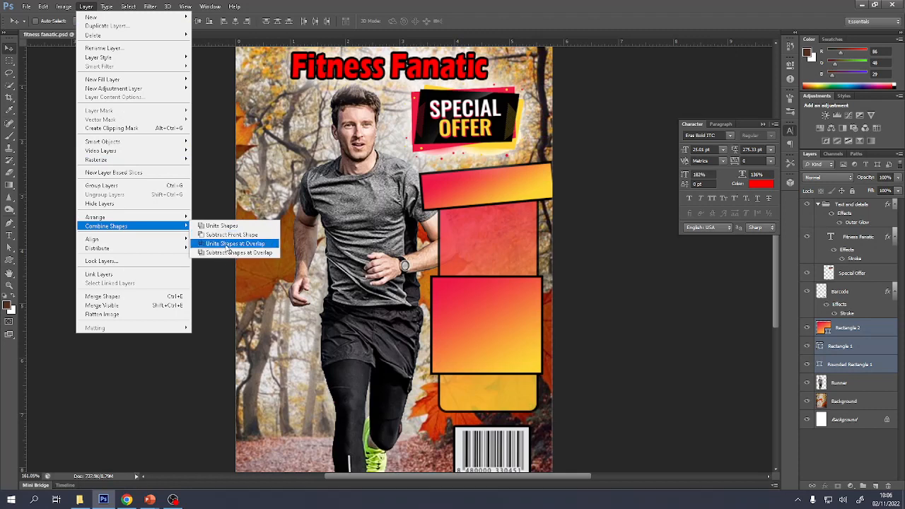
pyautogui.click(233, 243)
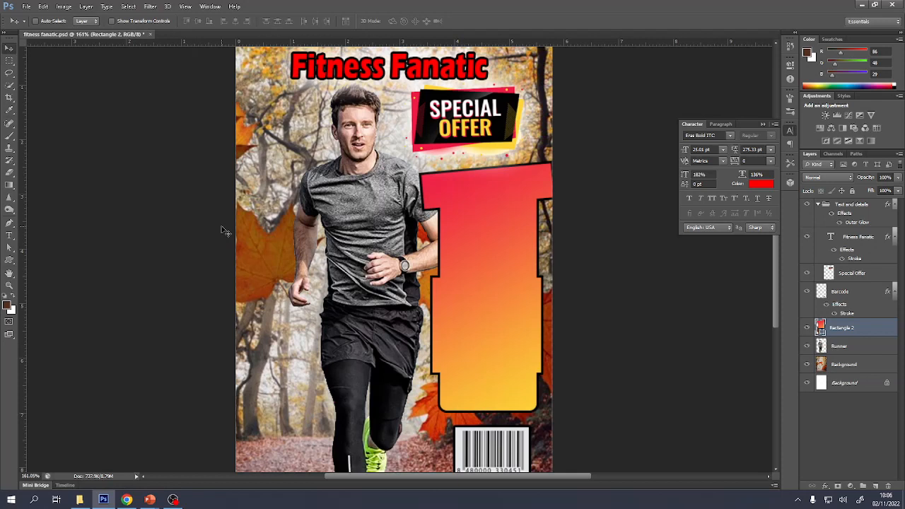
pyautogui.moveTo(515, 278)
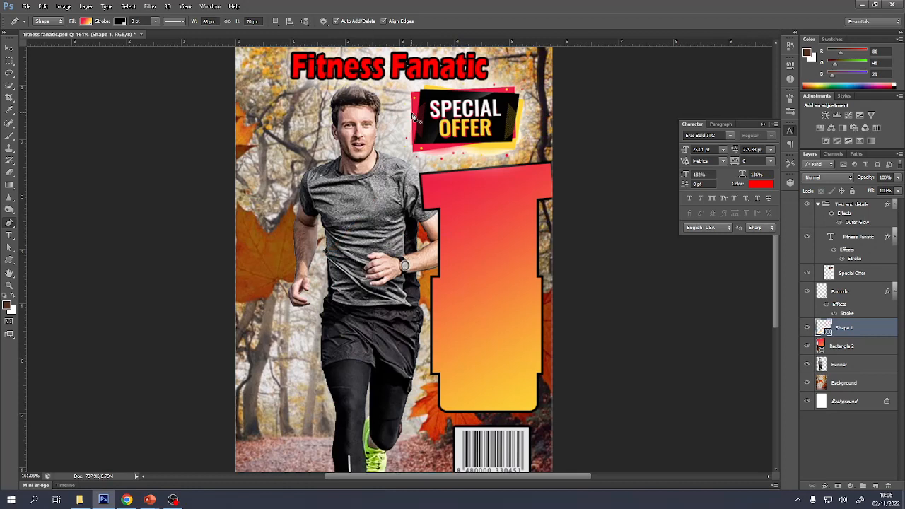
pyautogui.moveTo(356, 286)
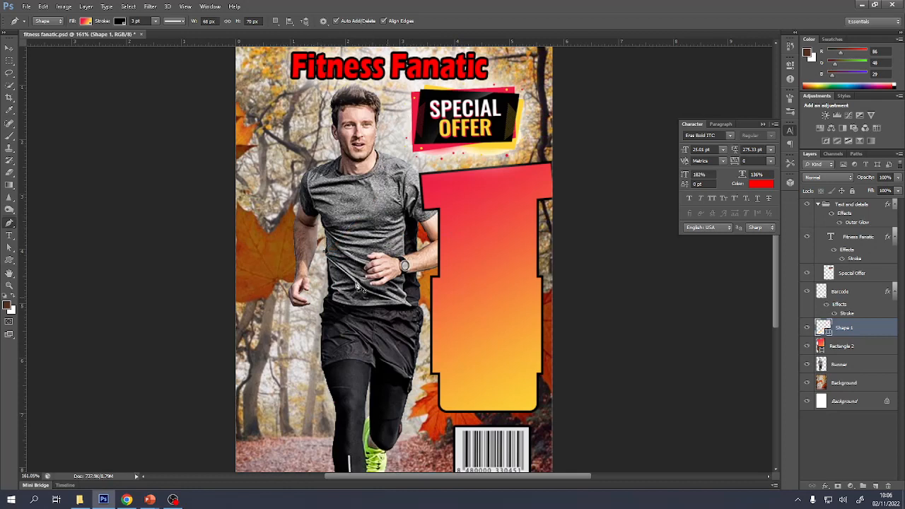
pyautogui.moveTo(276, 255)
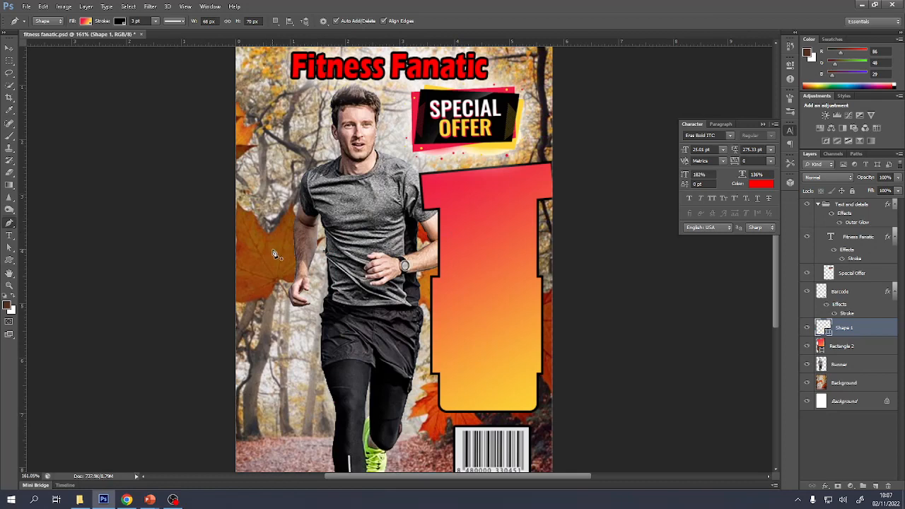
pyautogui.moveTo(304, 326)
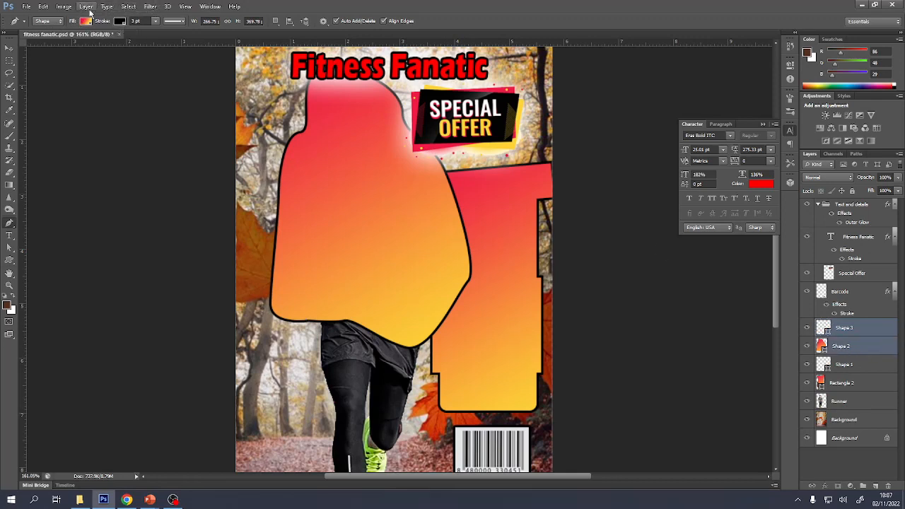
# Unite the pen-drawn freeform shapes over the runner's upper body into one shape
pyautogui.click(86, 6)
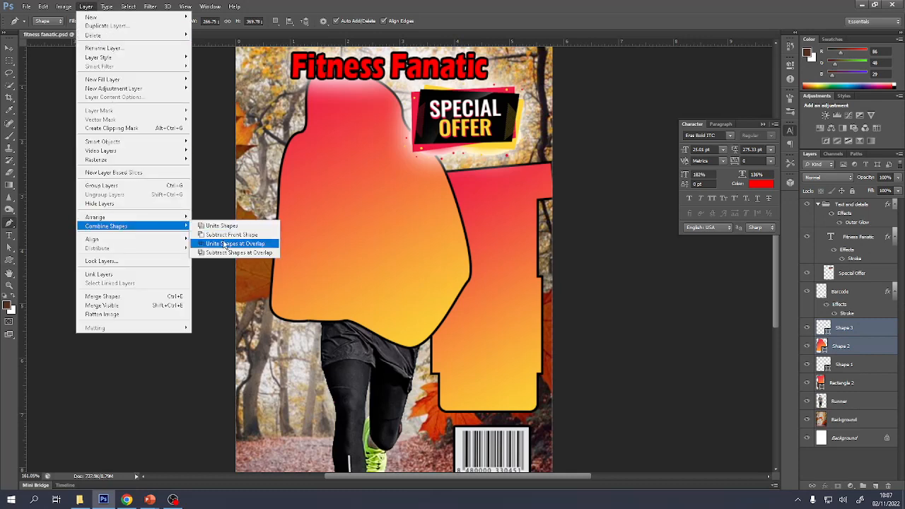
pyautogui.click(232, 243)
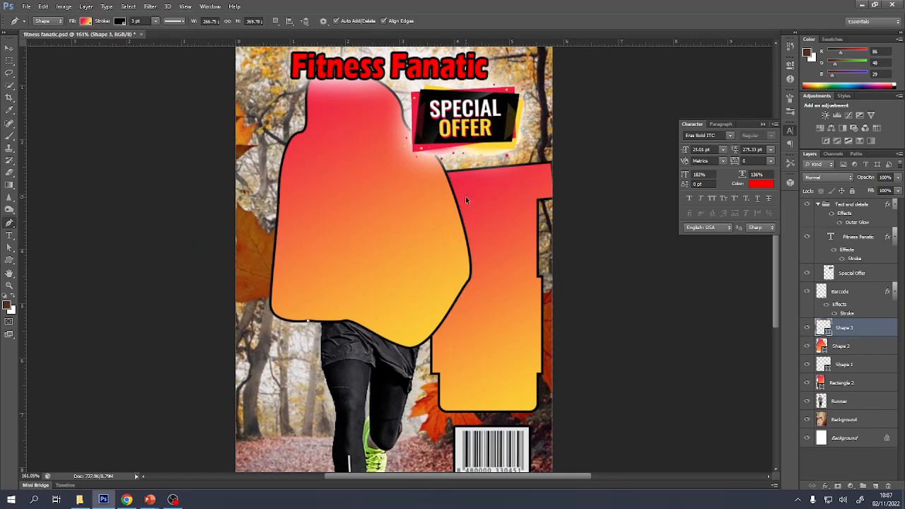